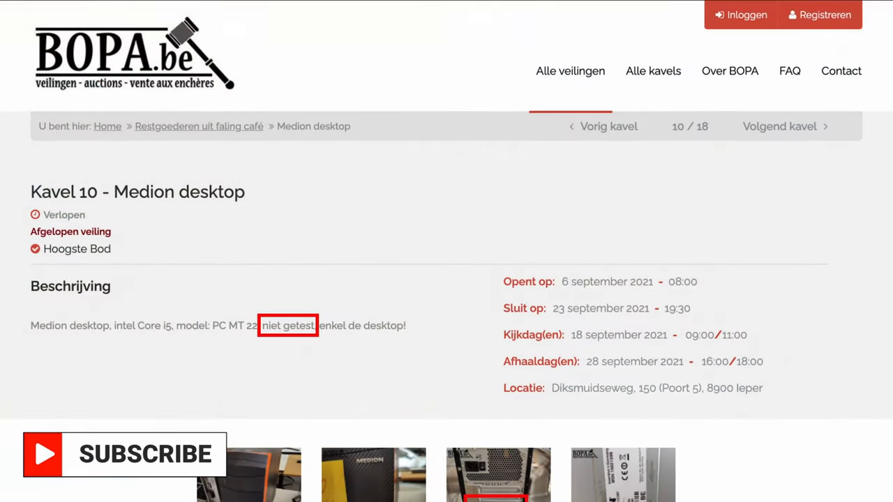
scroll(down, 3)
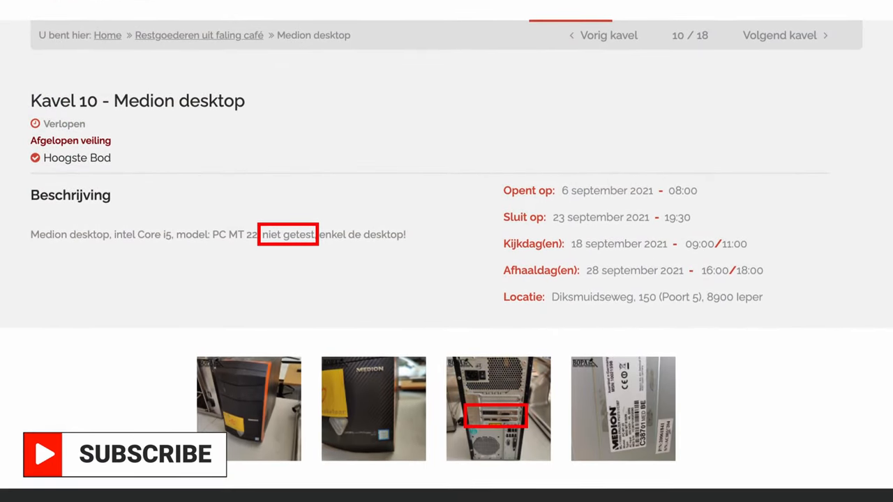
scroll(down, 3)
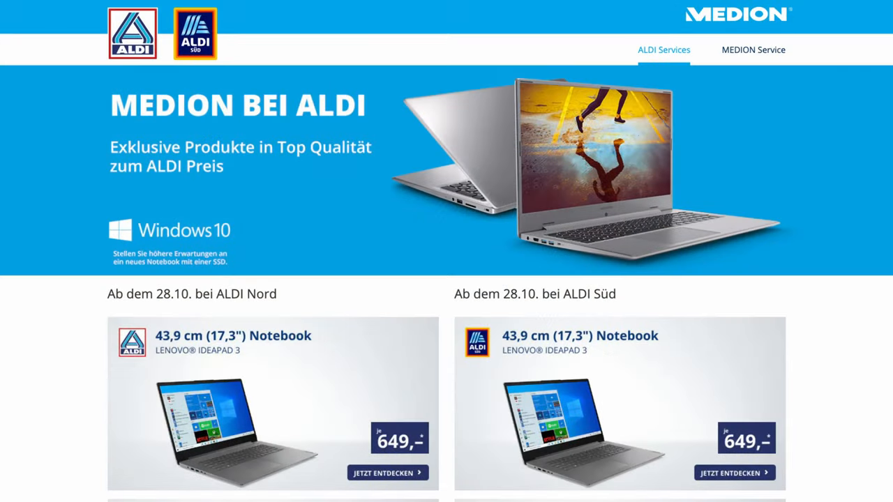
scroll(down, 3)
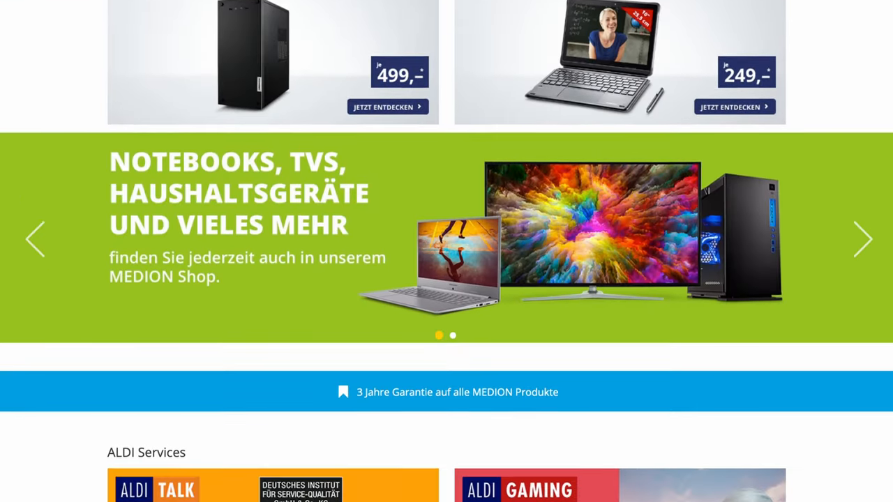
scroll(down, 3)
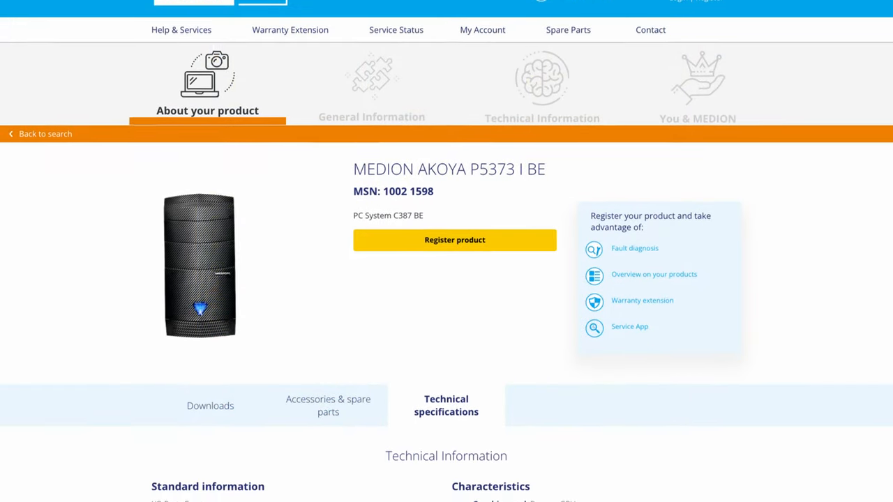
scroll(down, 3)
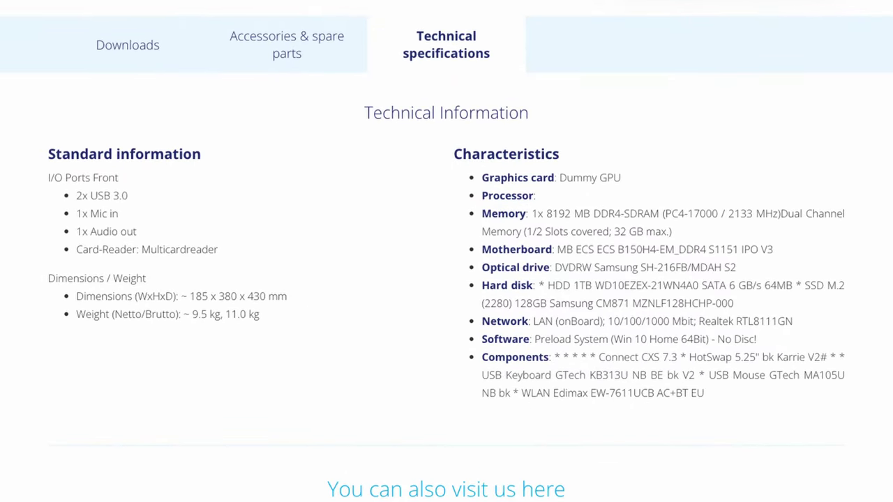
scroll(up, 3)
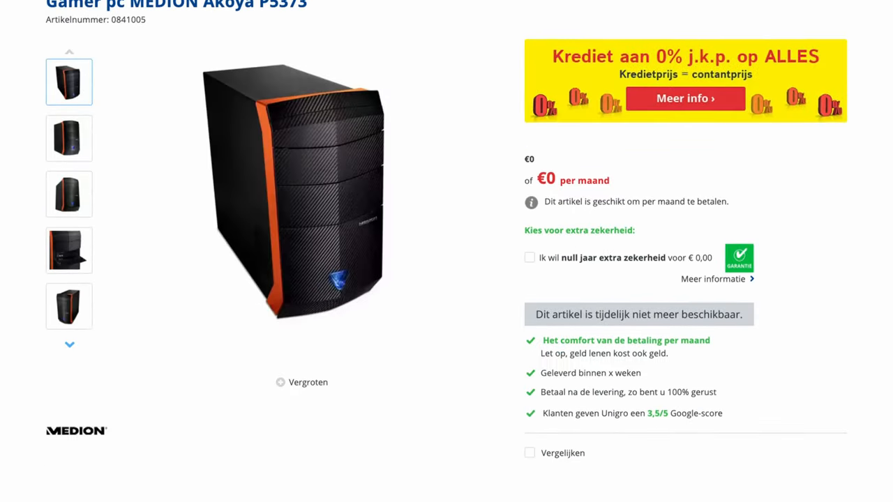
scroll(down, 3)
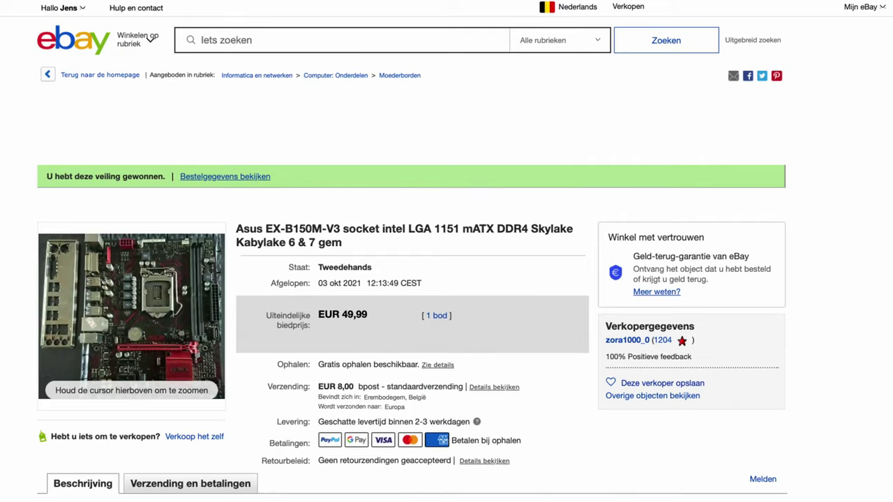
scroll(down, 3)
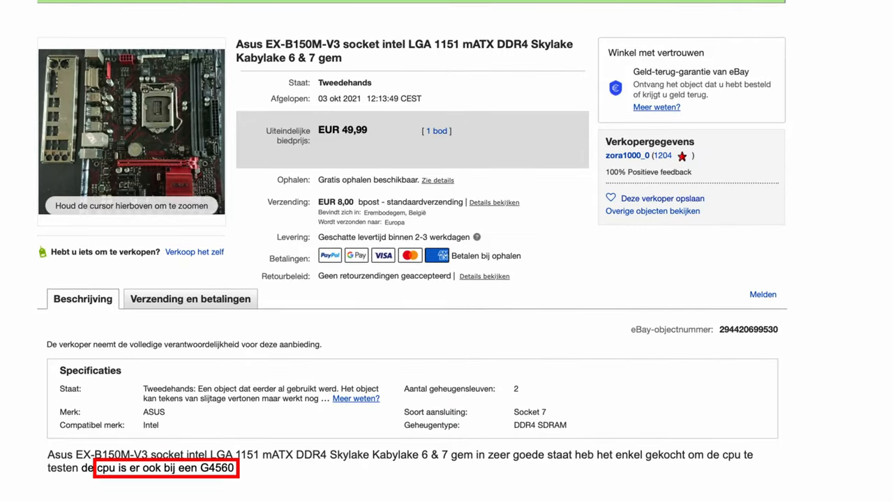